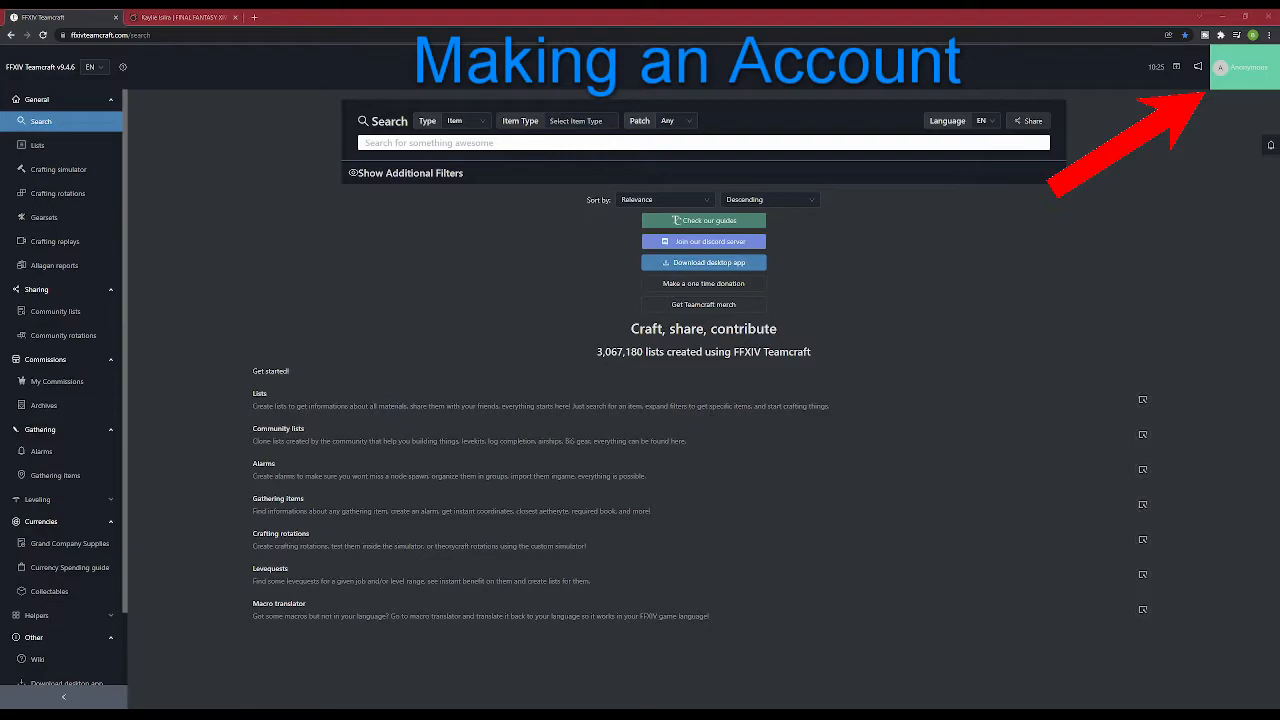
Step: Start registering a new Teamcraft account from the Anonymous account menu
click(1244, 68)
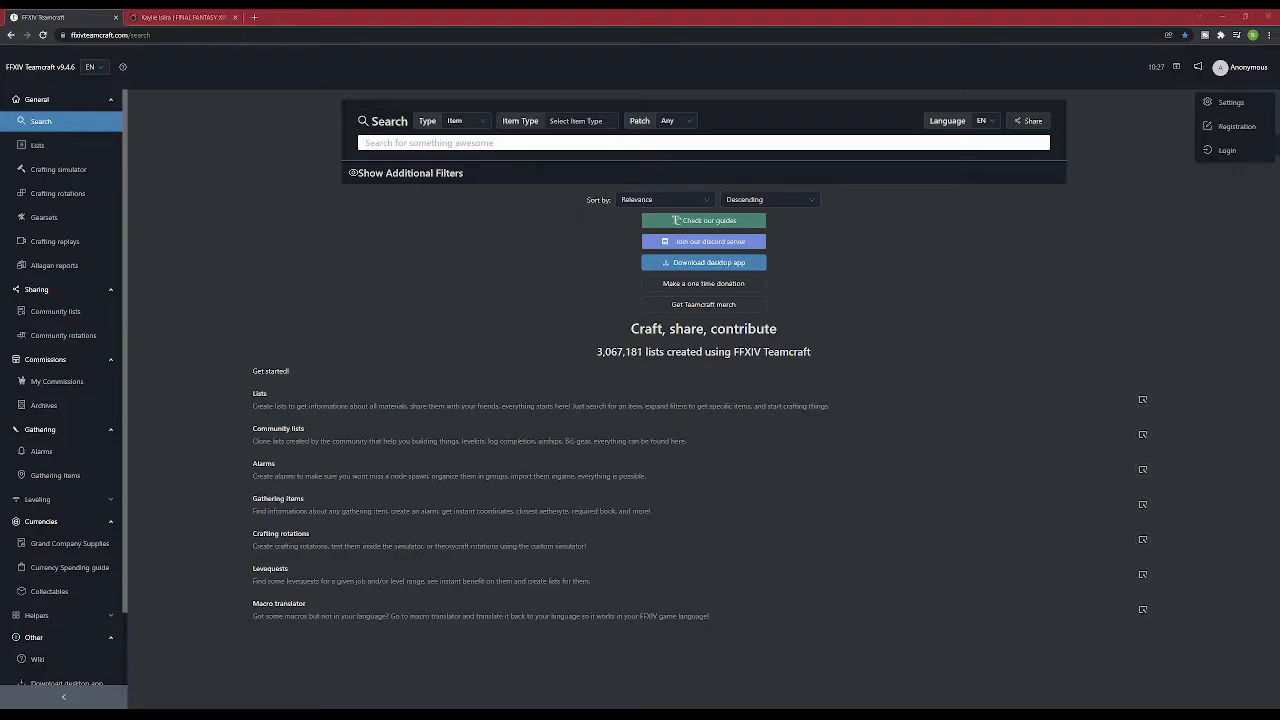
click(1236, 124)
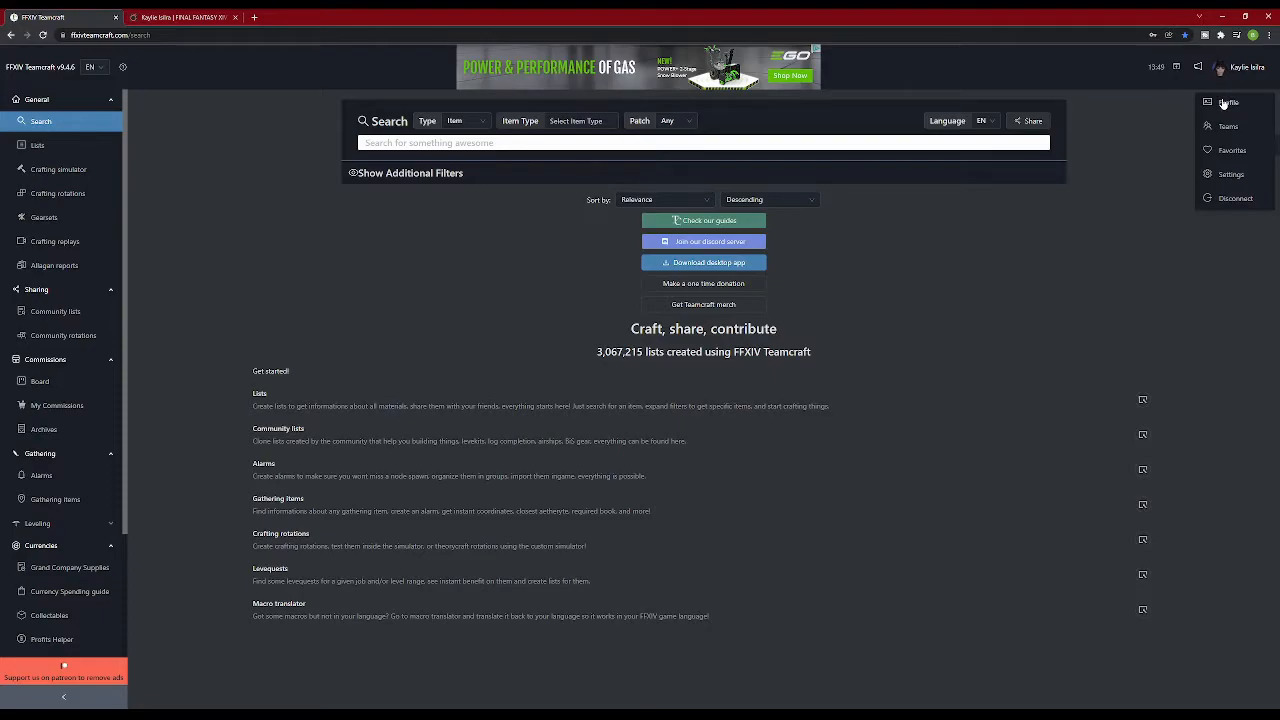
Step: Begin character ownership verification from the profile page, leading to the Lodestone editor
click(1228, 102)
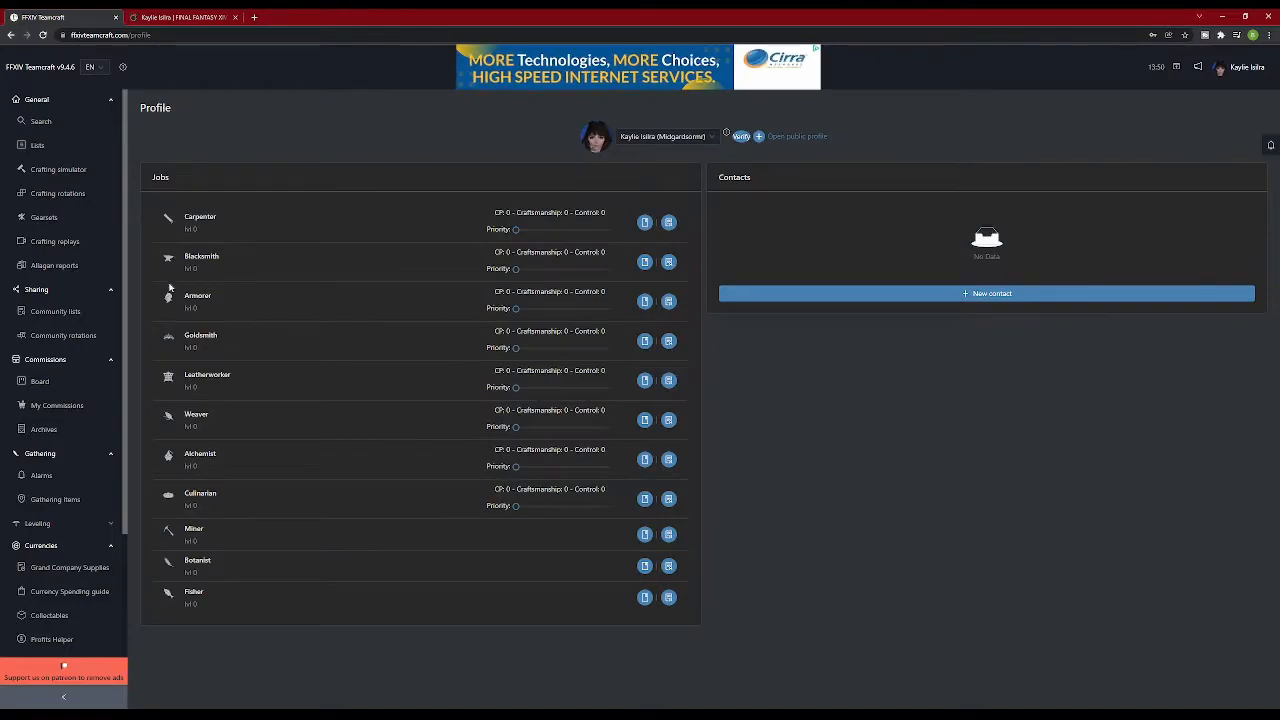
mouse_move(694, 160)
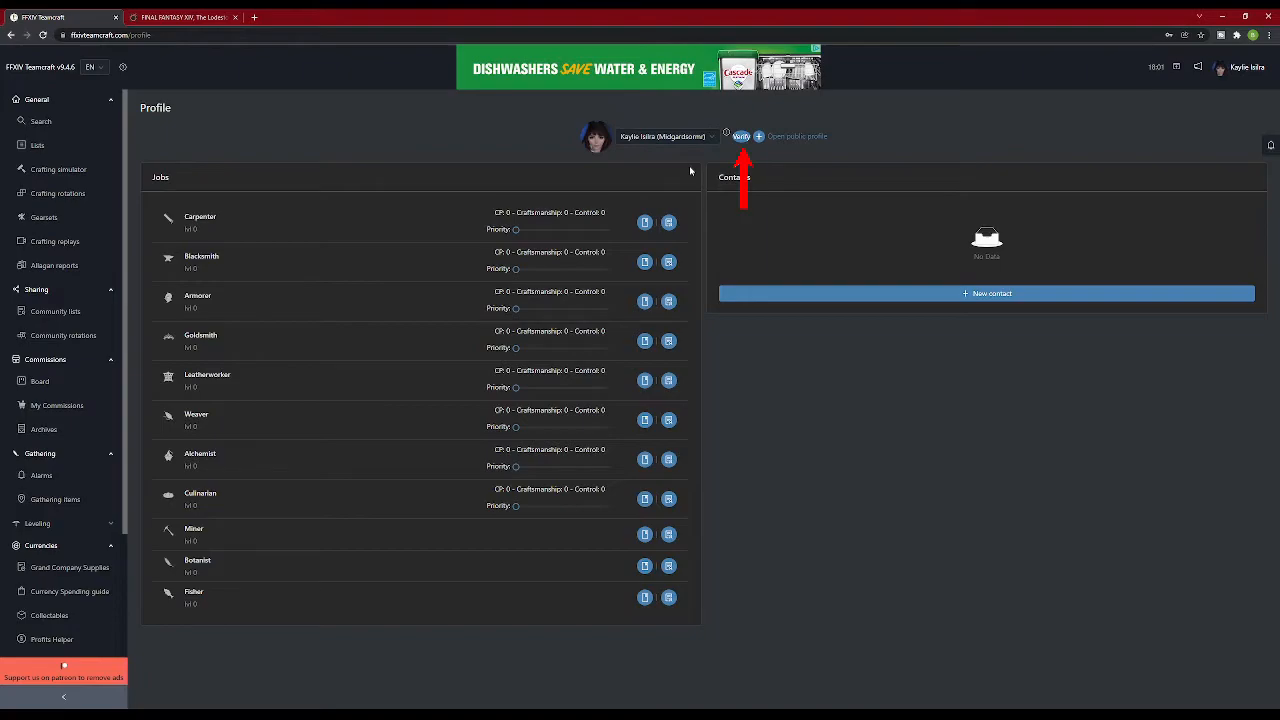
click(740, 136)
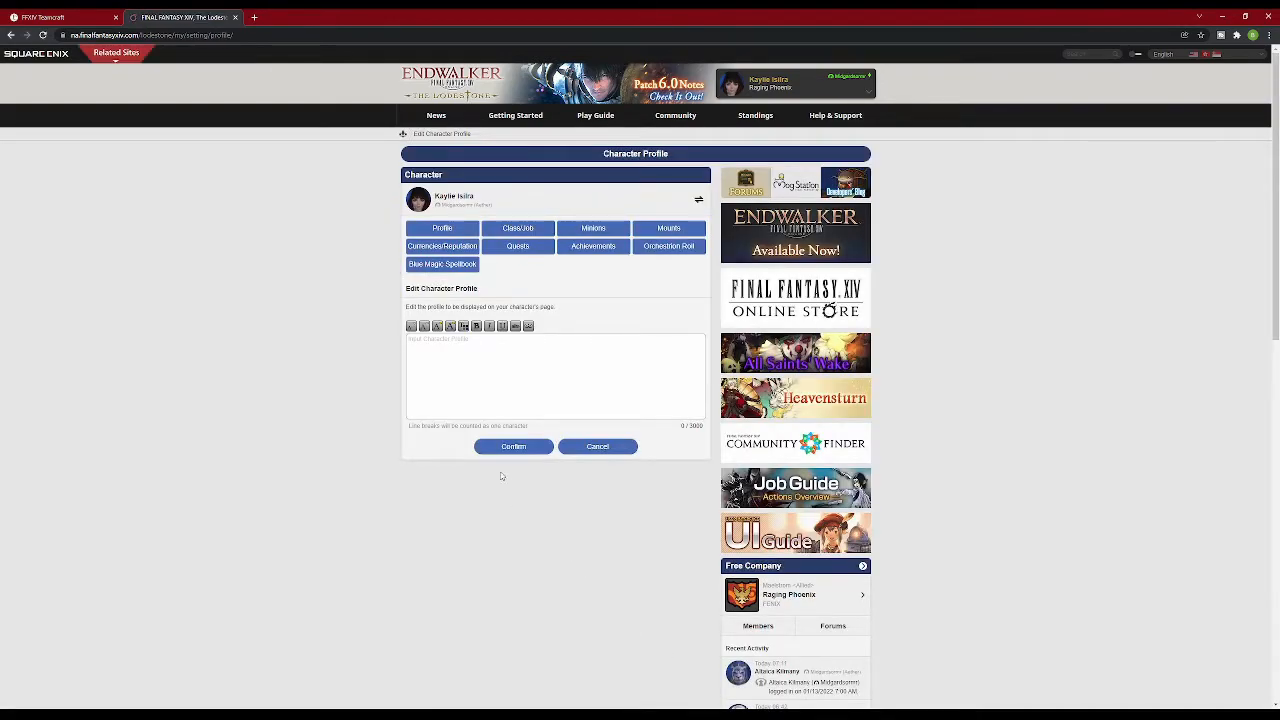
Step: Save the quoted verification code into the Lodestone character profile and return to Teamcraft
click(456, 368)
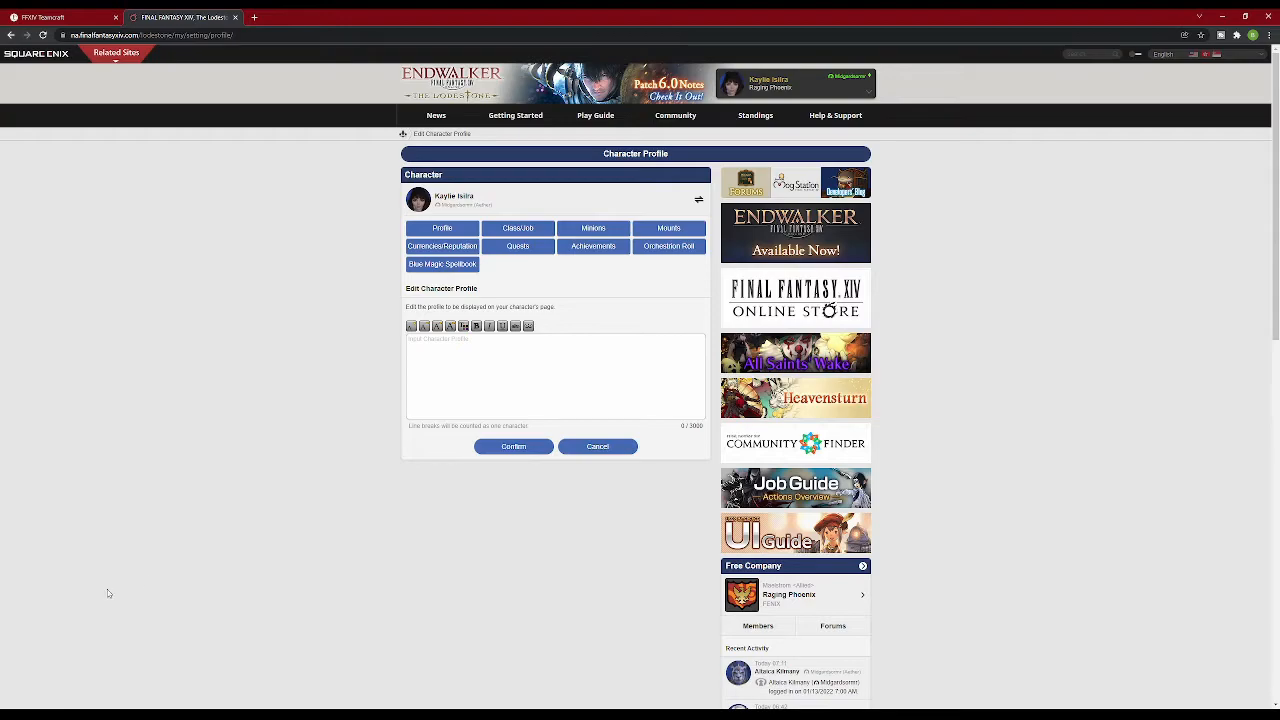
click(596, 446)
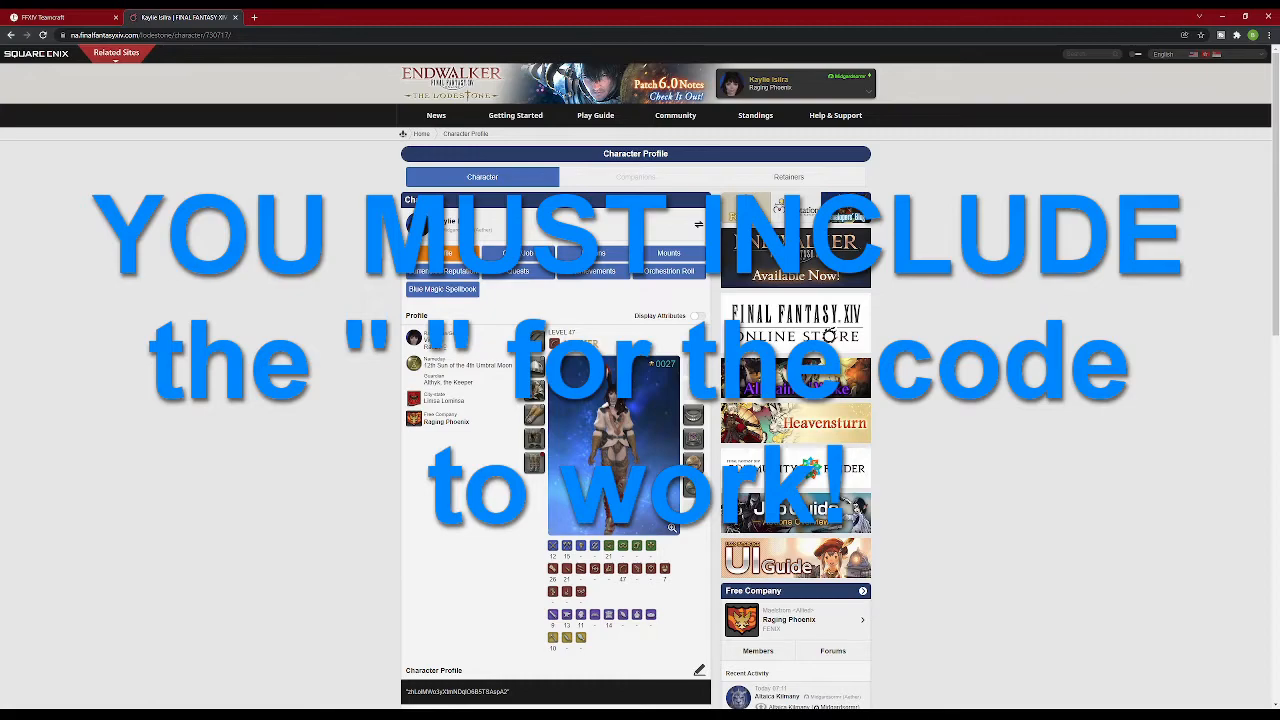
click(56, 16)
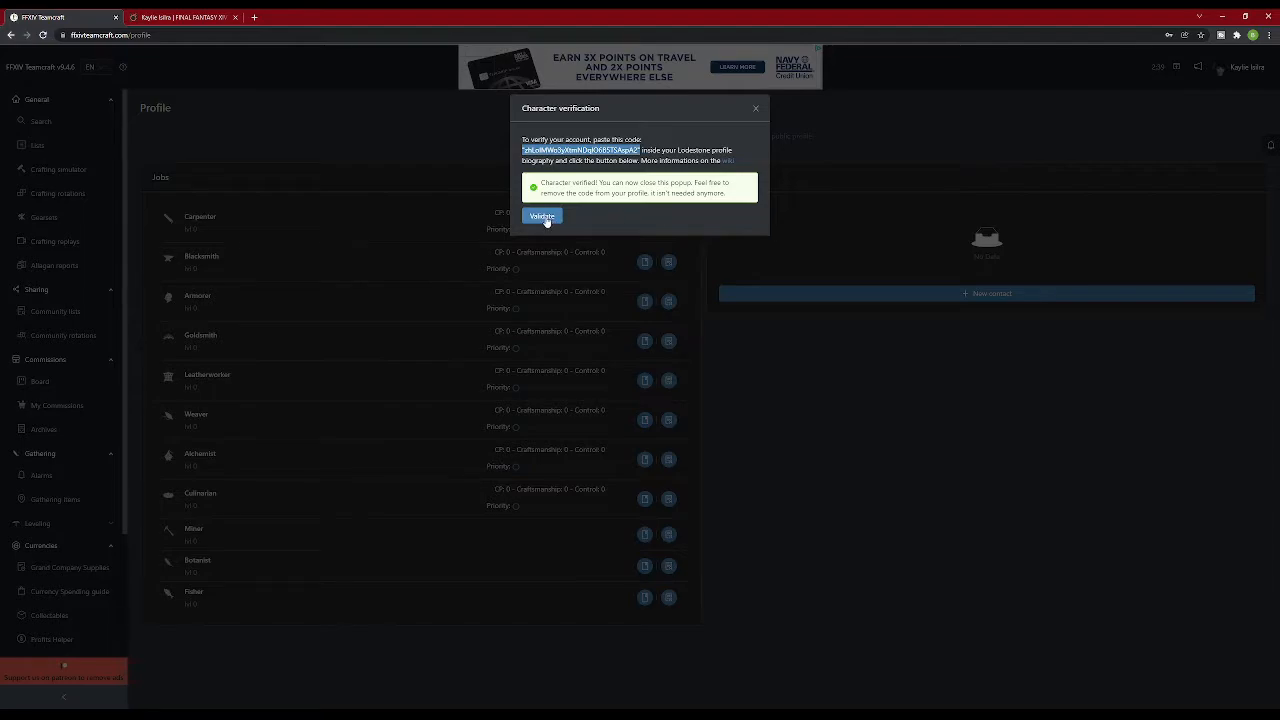
mouse_move(628, 204)
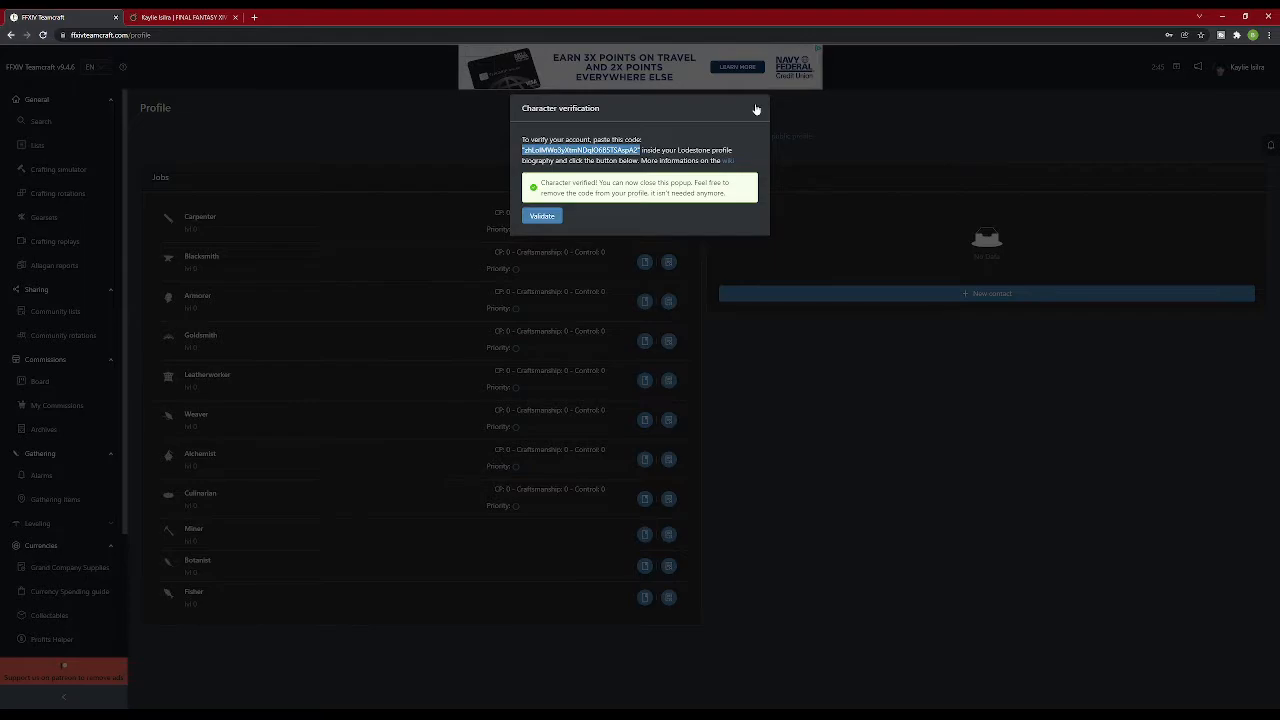
Step: Validate the character and close the verification popup
click(756, 108)
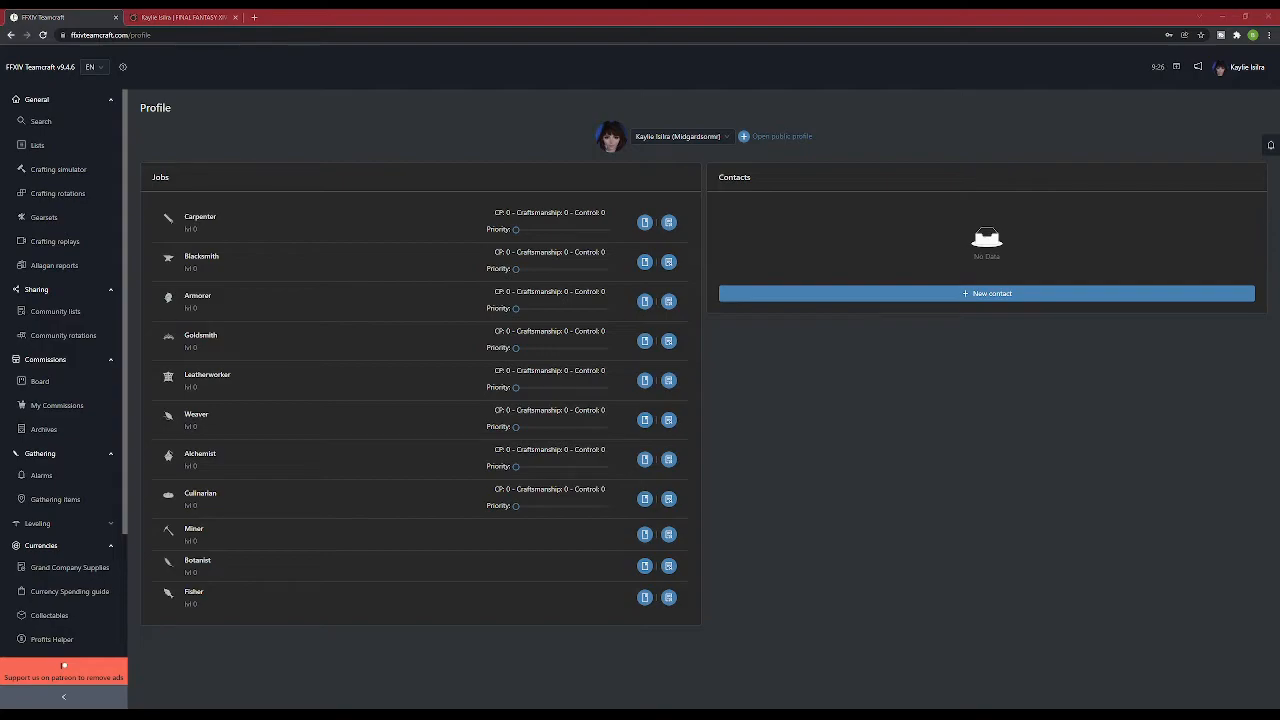
mouse_move(668, 222)
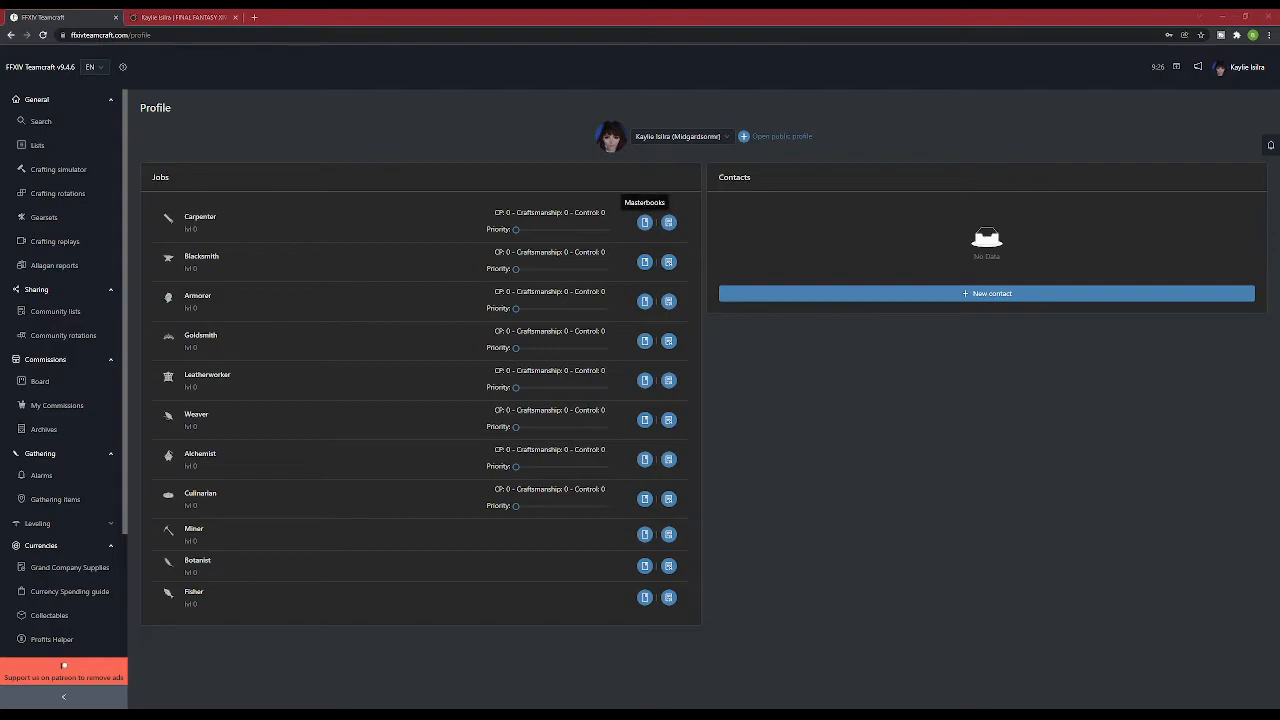
Step: Mark all Carpenter master books as owned and save, then move to Blacksmith's list
click(644, 222)
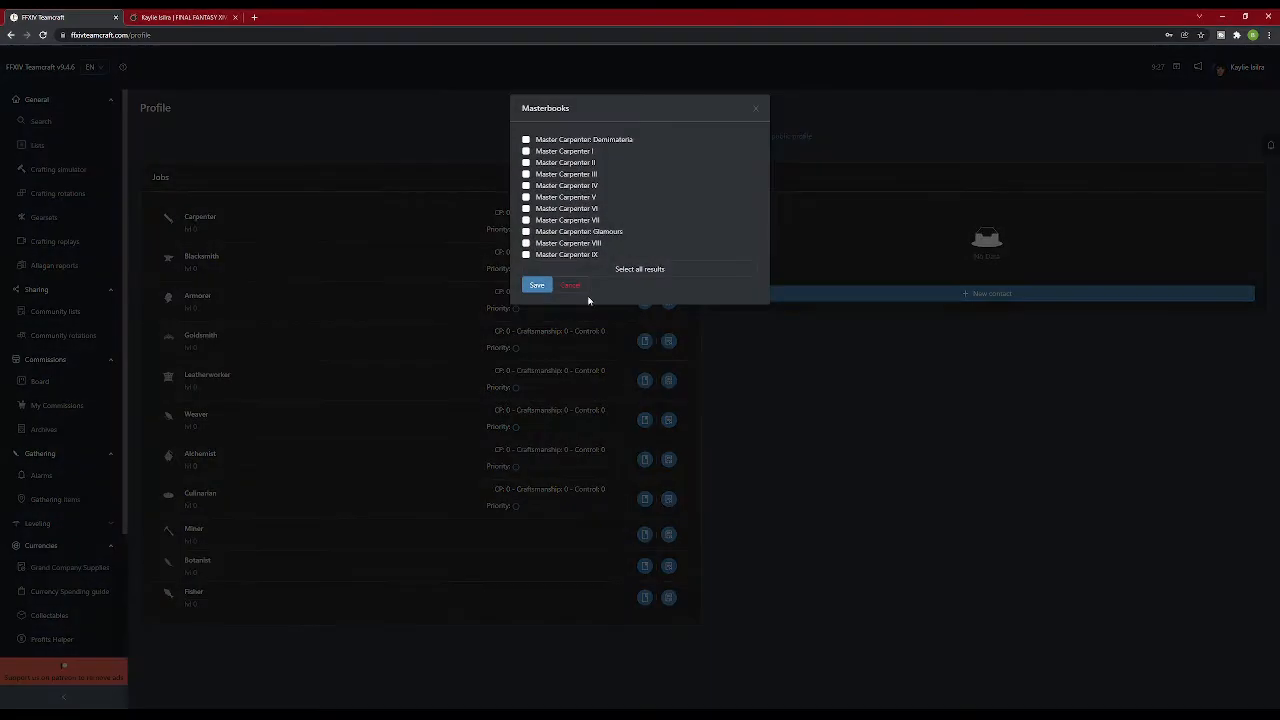
mouse_move(632, 160)
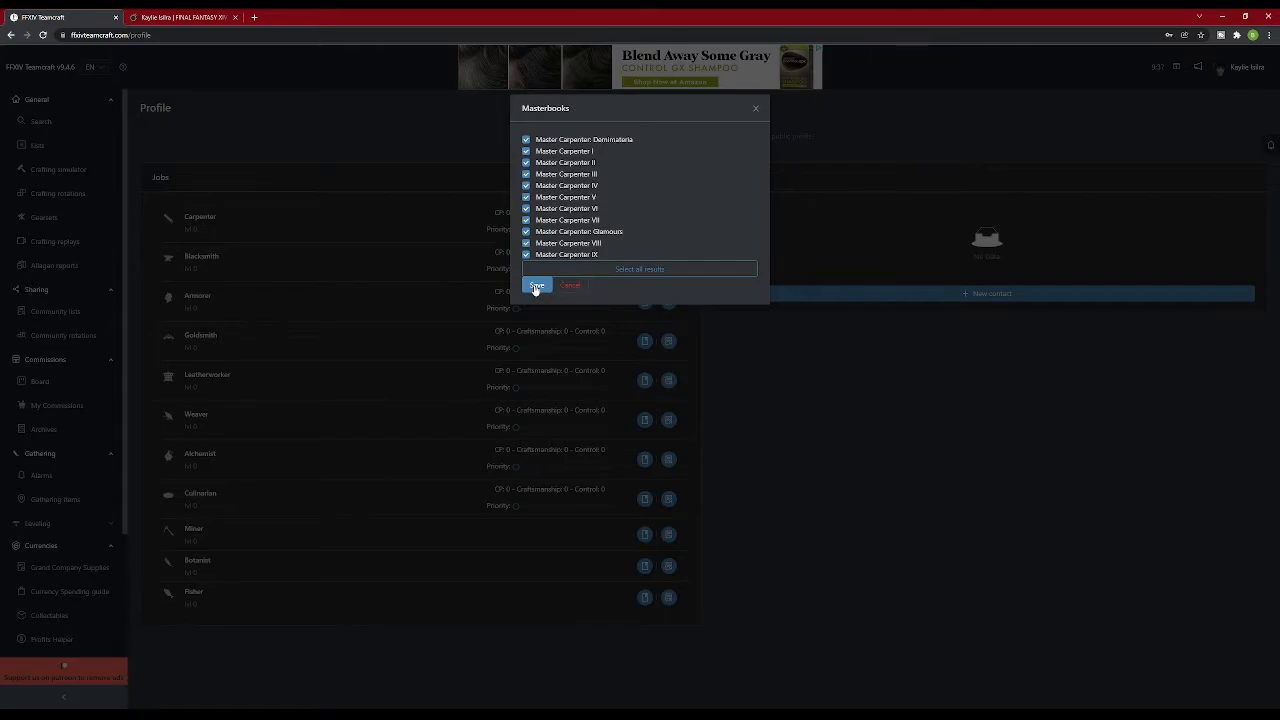
click(536, 284)
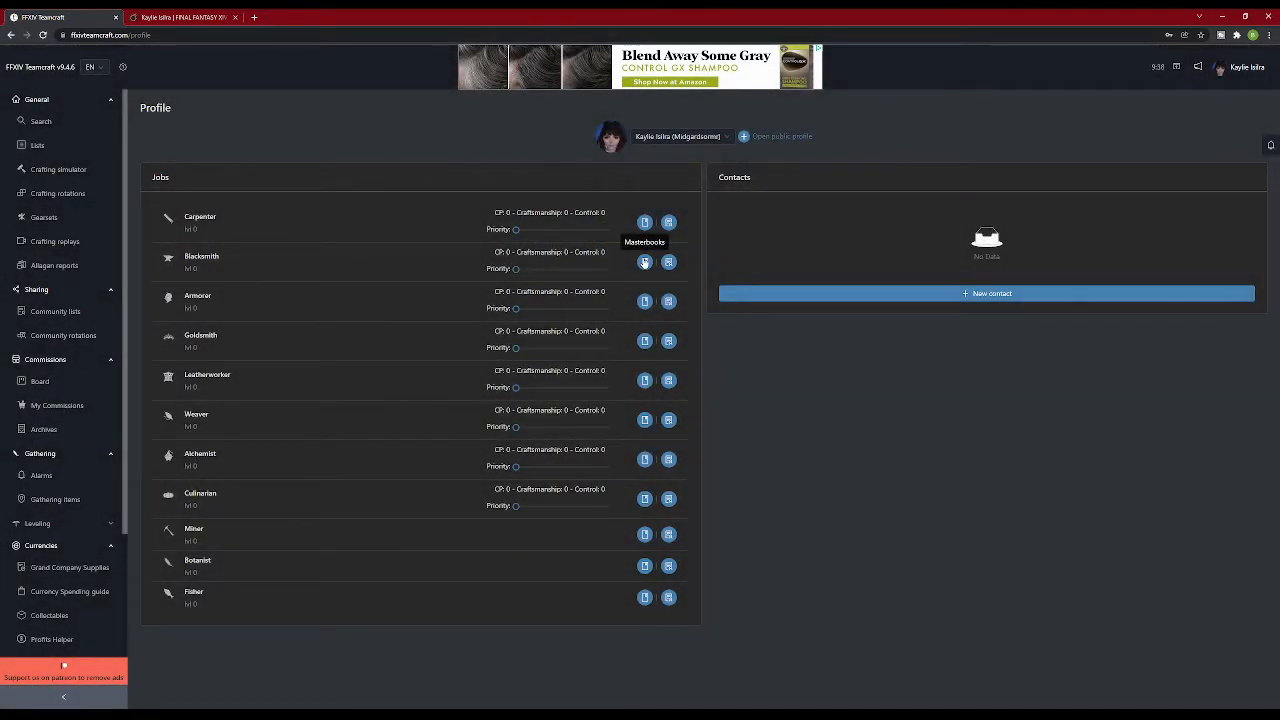
click(644, 262)
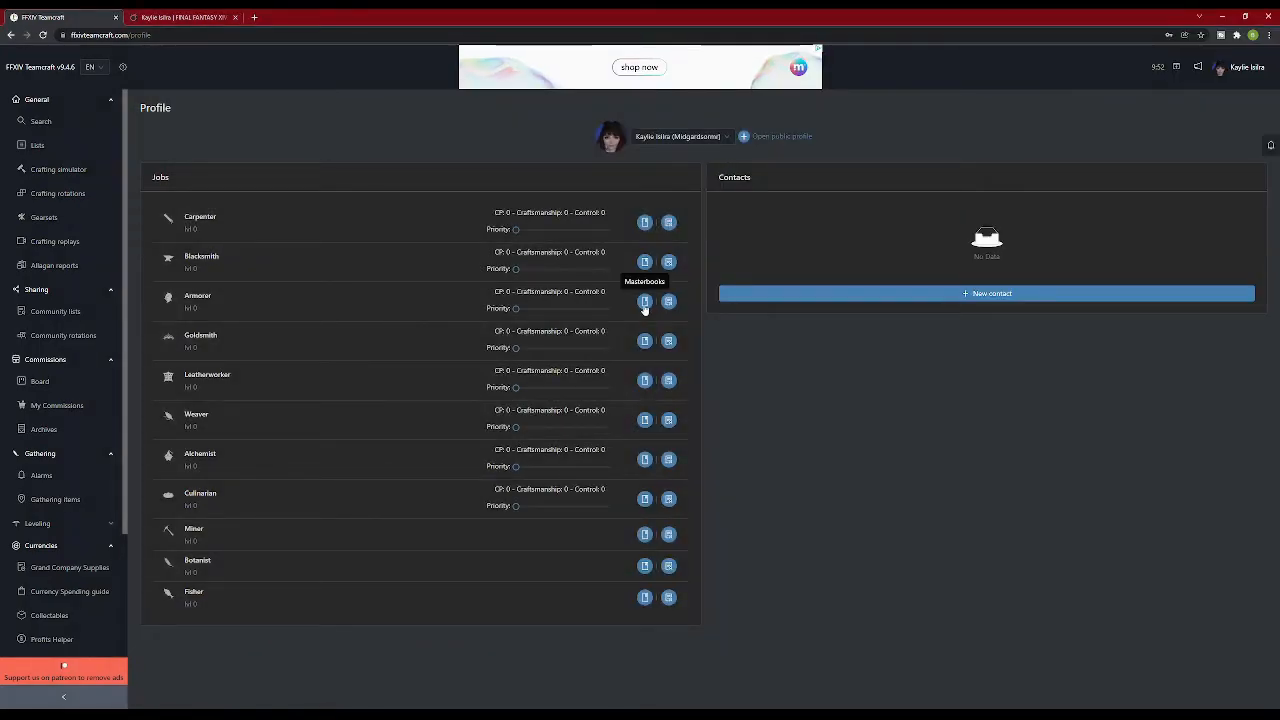
Step: Enter Level, CP, Craftsmanship and Control for a crafter job and save the stats
click(644, 302)
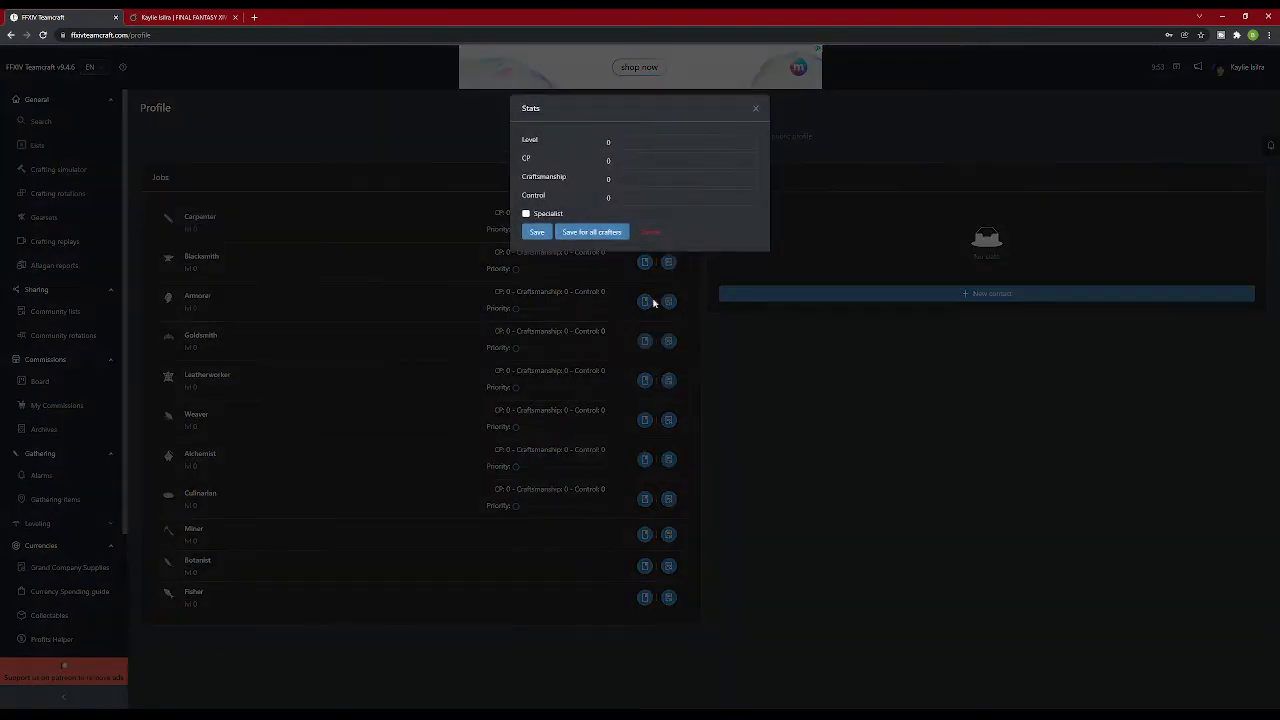
mouse_move(546, 356)
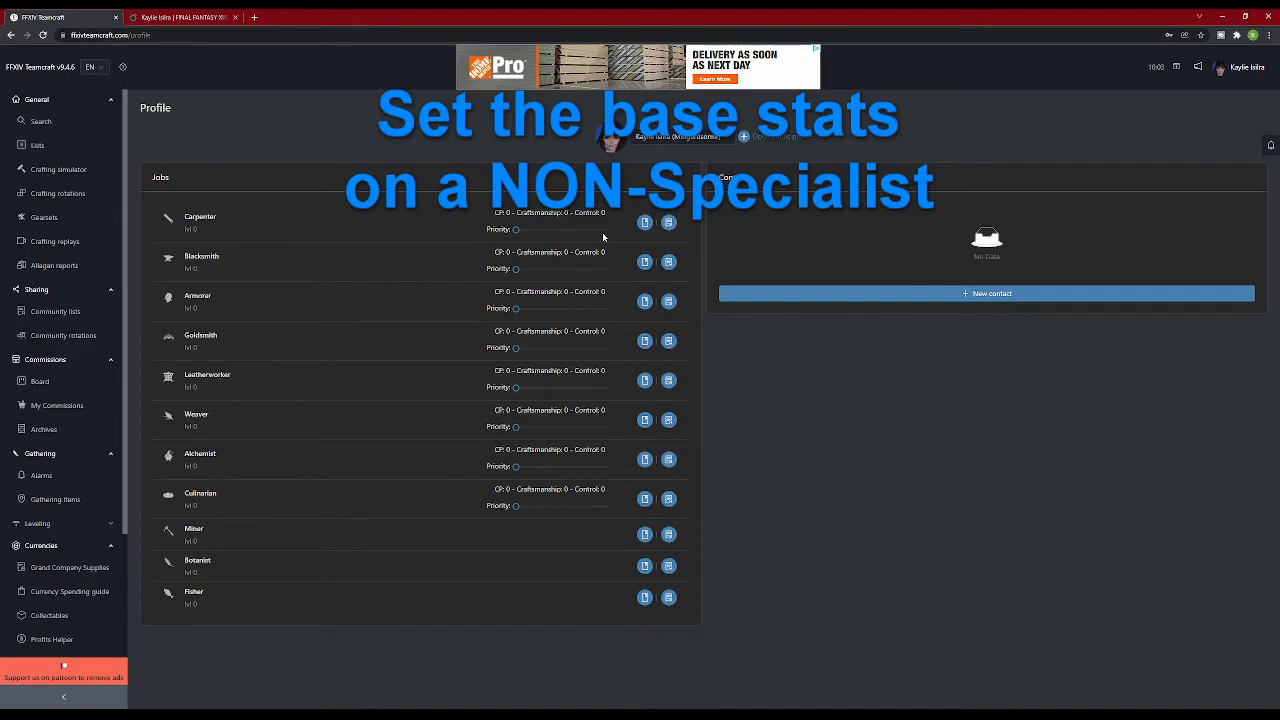
click(668, 222)
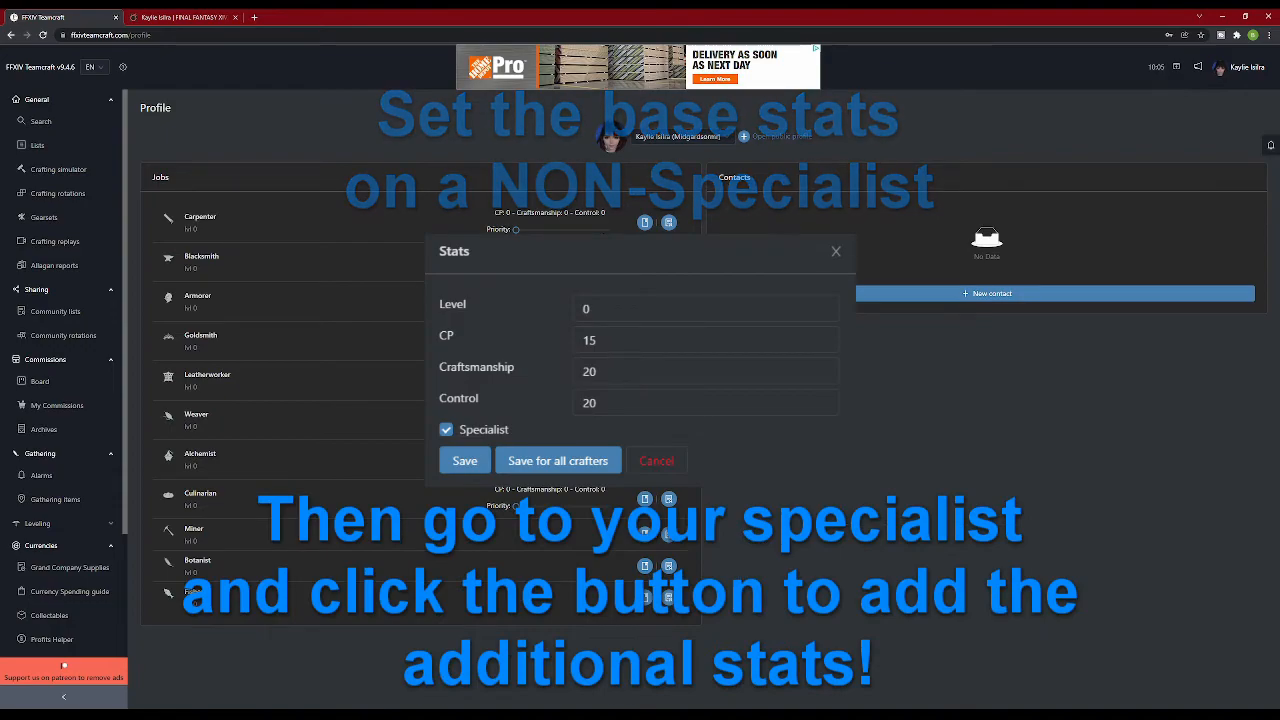
click(464, 460)
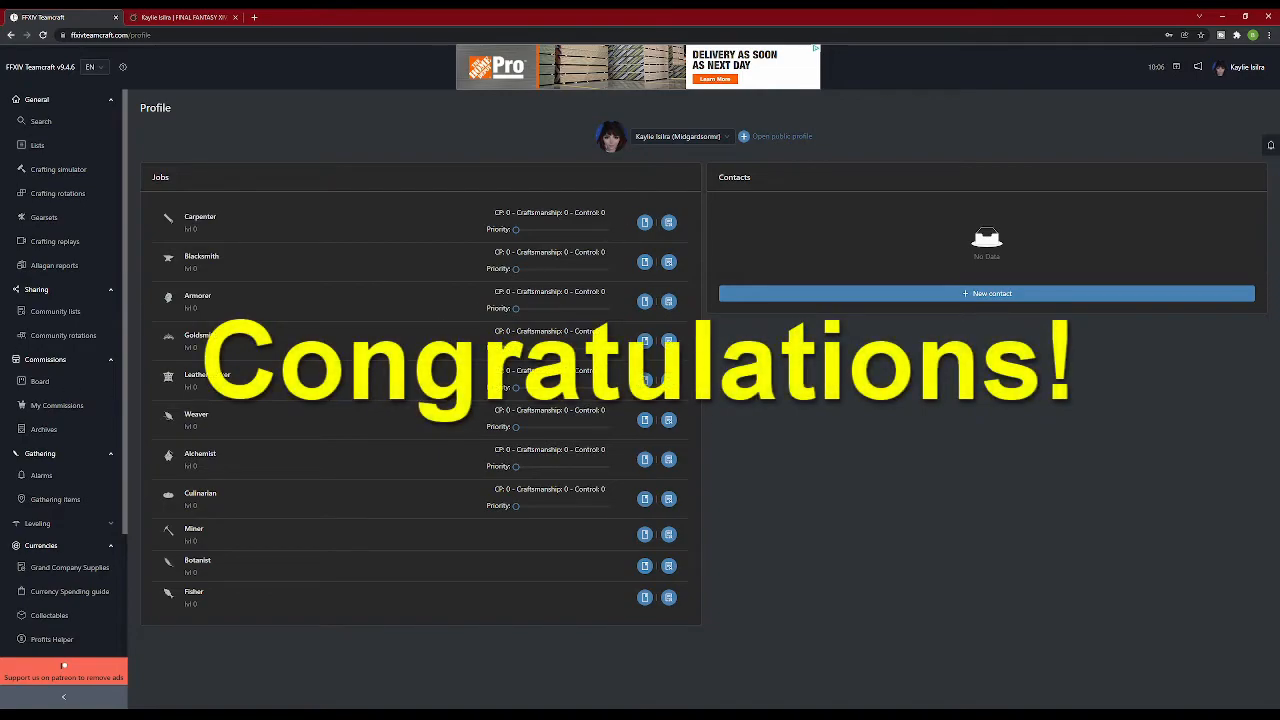